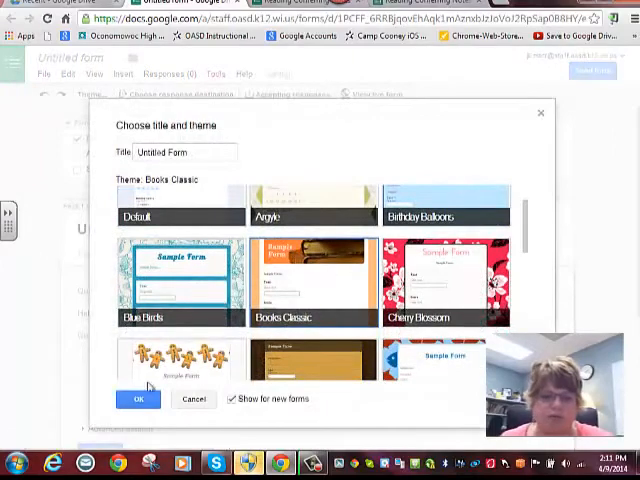
# Apply the Books Classic theme to the new untitled form.
pyautogui.click(140, 398)
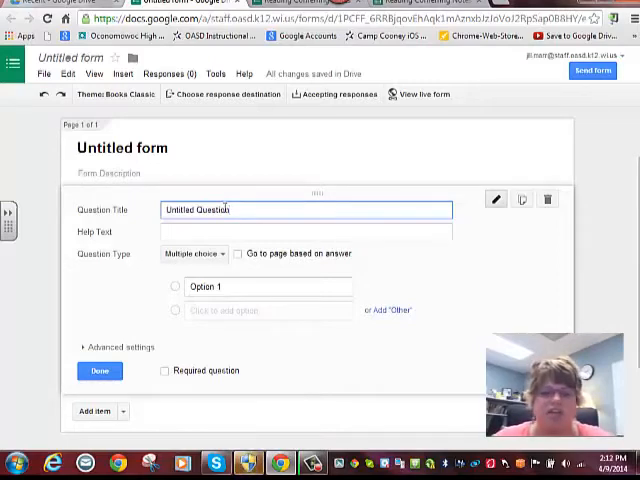
pyautogui.click(192, 252)
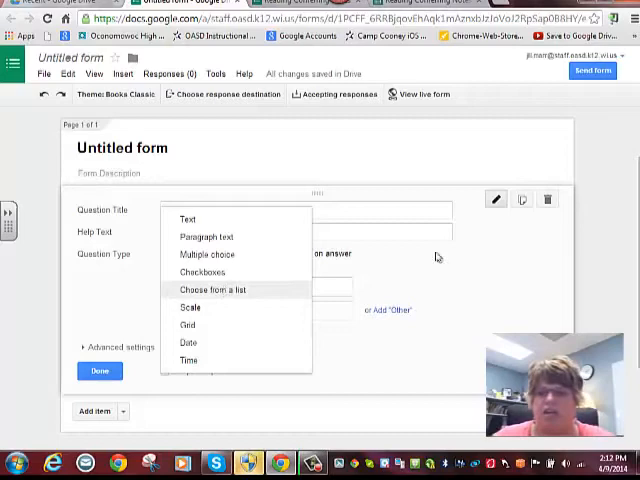
pyautogui.click(206, 254)
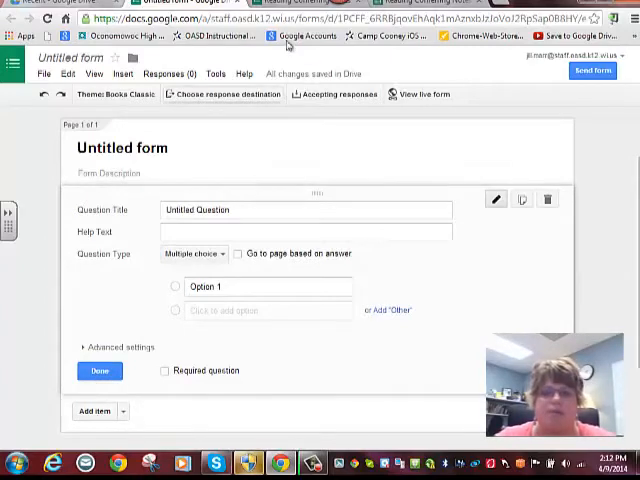
pyautogui.click(420, 94)
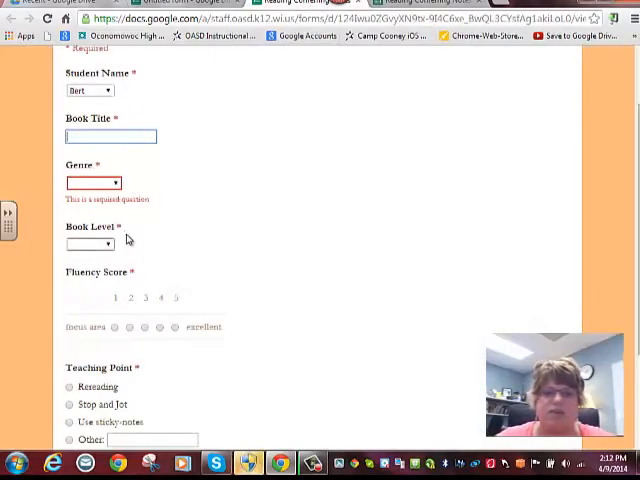
# Choose a student from the Student Name dropdown on the live form.
pyautogui.click(88, 90)
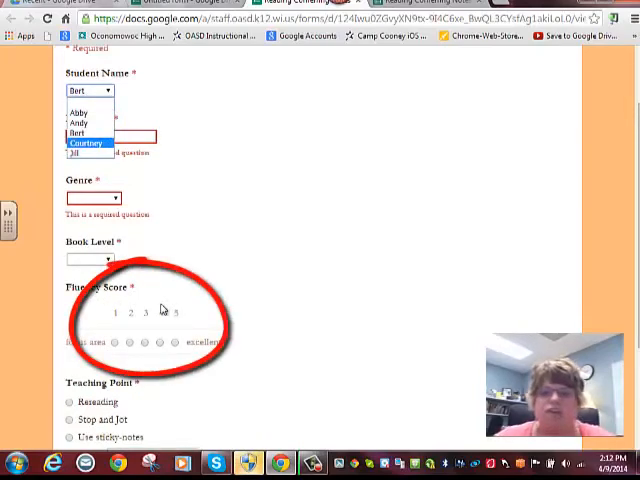
pyautogui.click(86, 132)
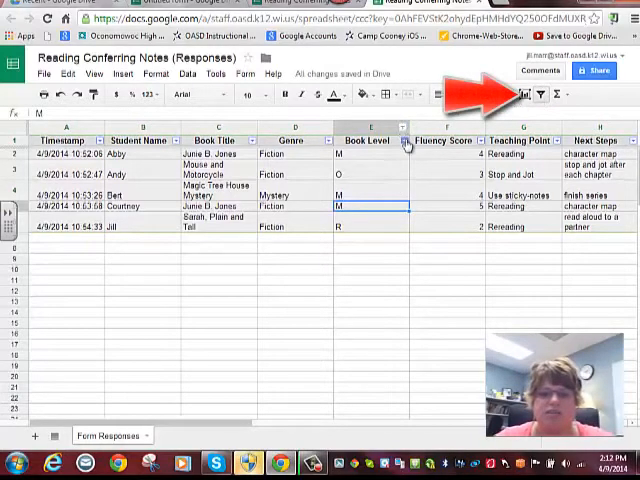
# Filter the Book Level column so only level M students remain.
pyautogui.click(404, 140)
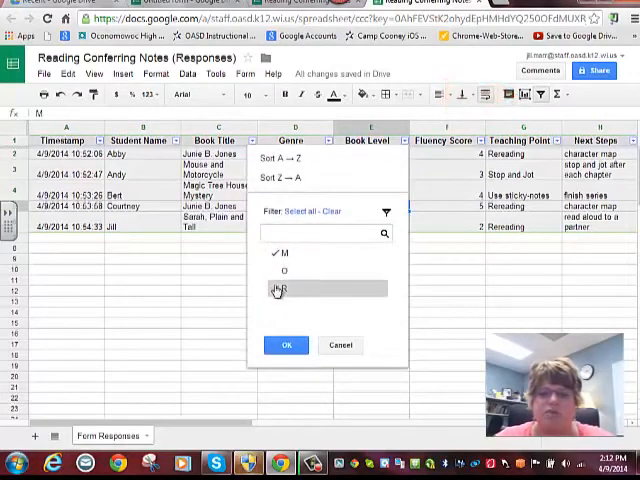
pyautogui.click(288, 344)
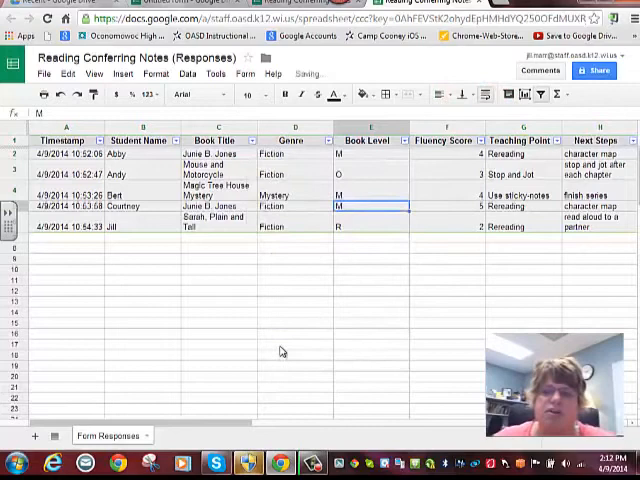